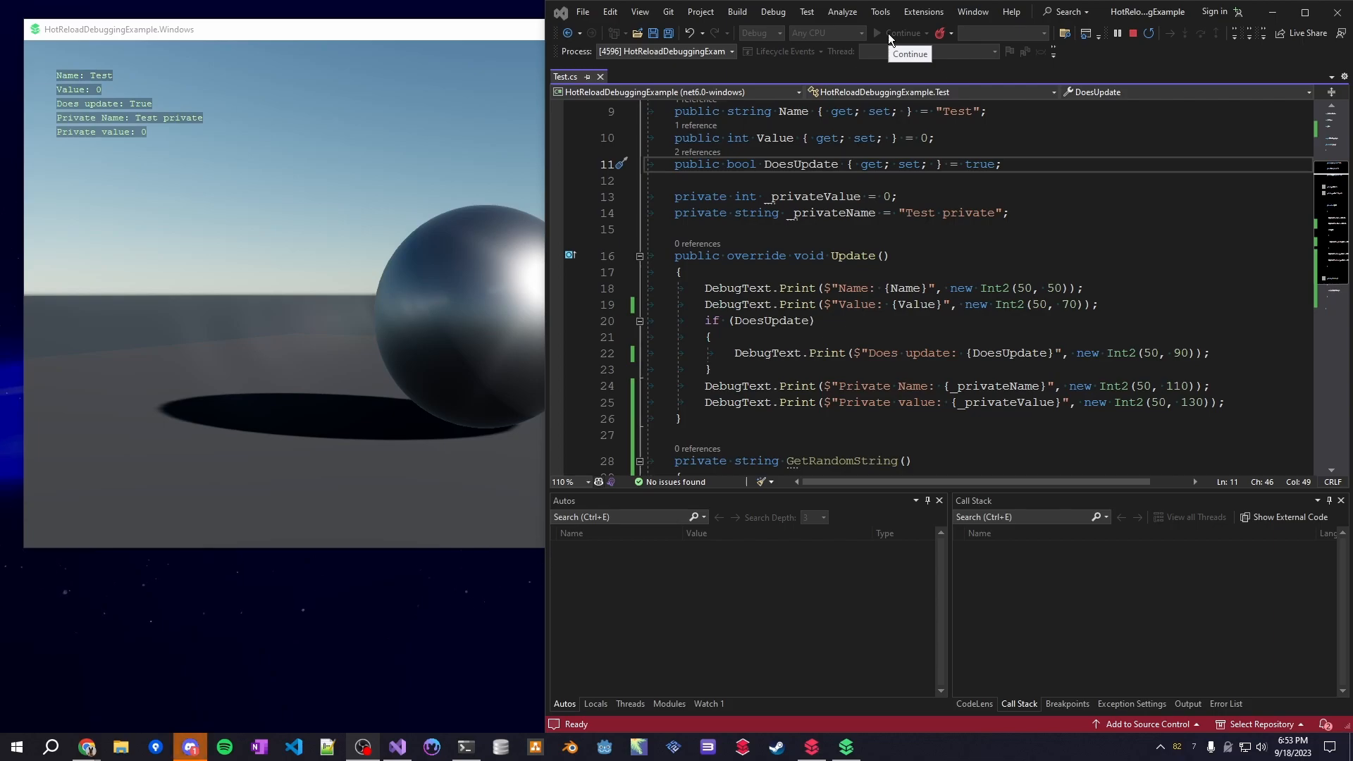
# Step: Break execution at line 19 in Update, inspect Autos and Call Stack, then resume the game
pyautogui.click(1012, 213)
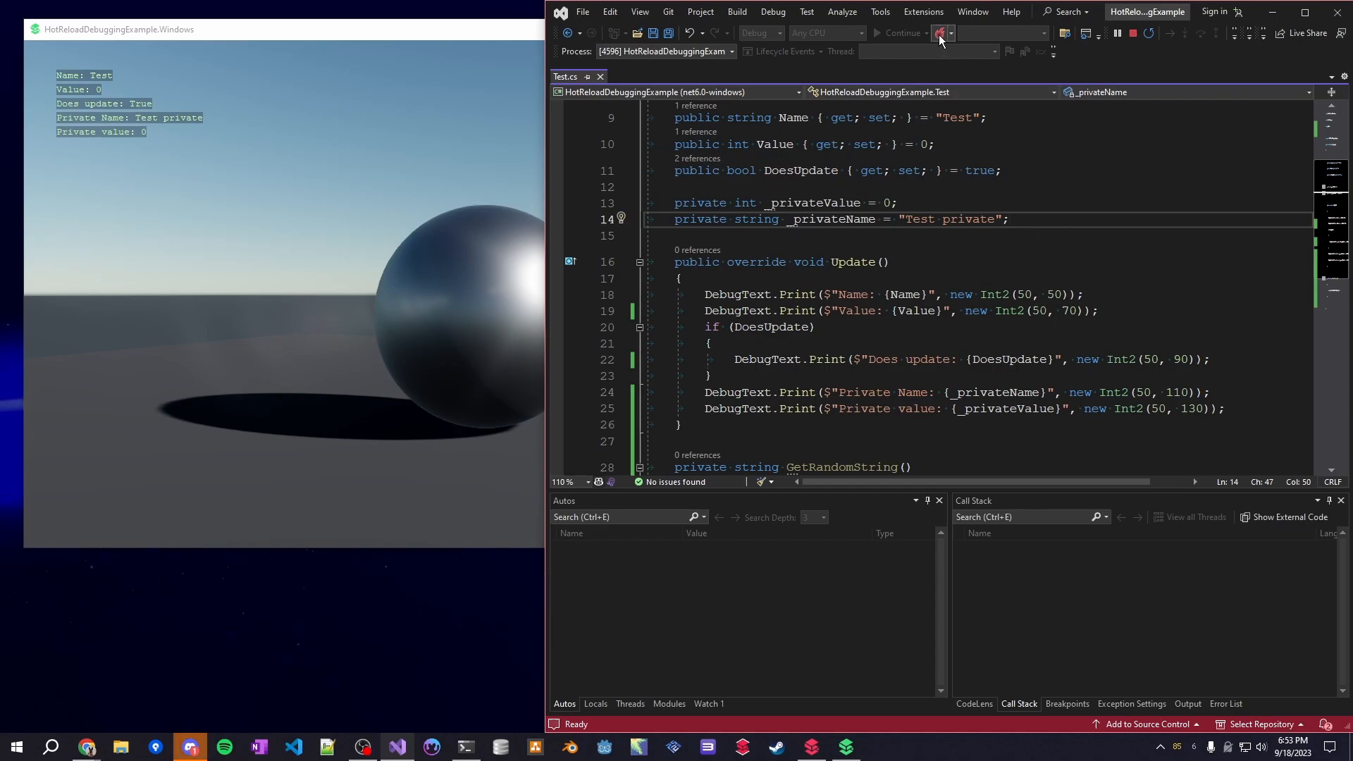
pyautogui.moveTo(906, 295)
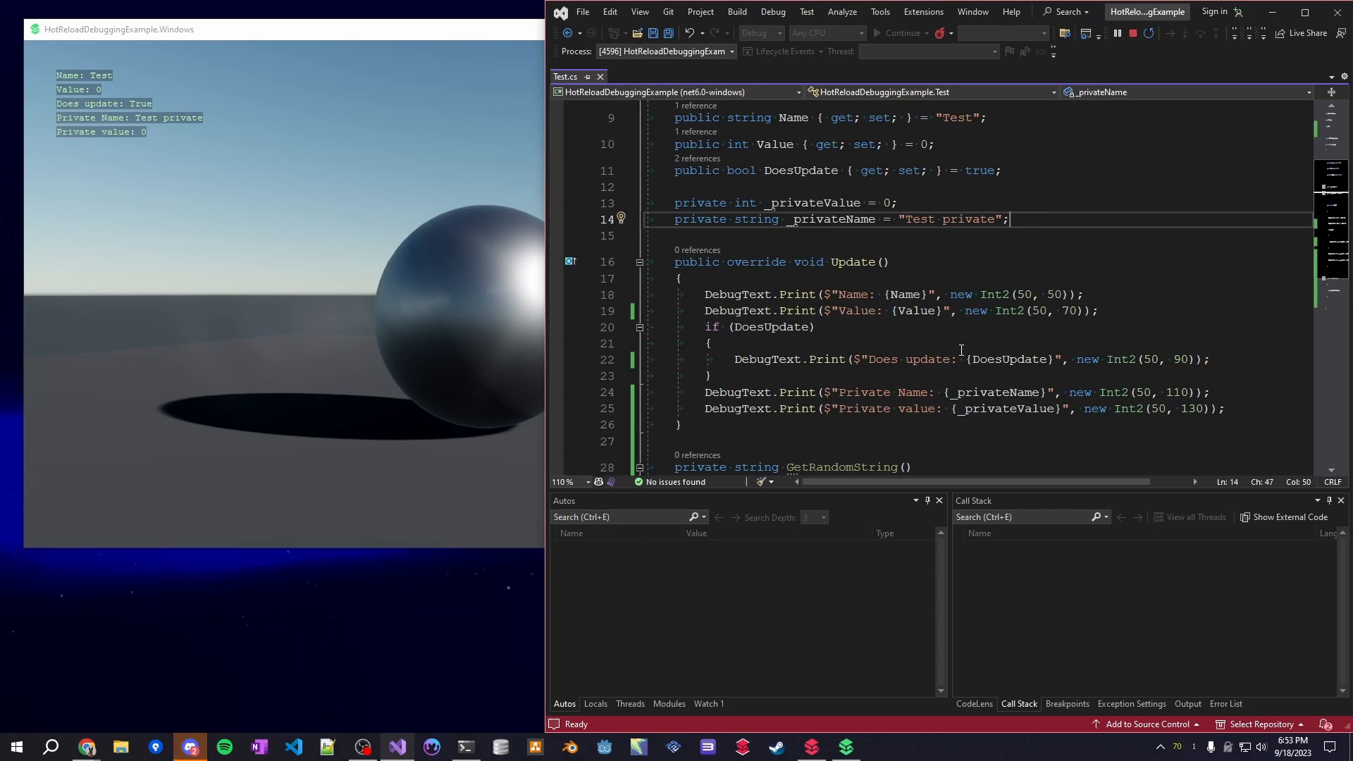
pyautogui.moveTo(383, 220)
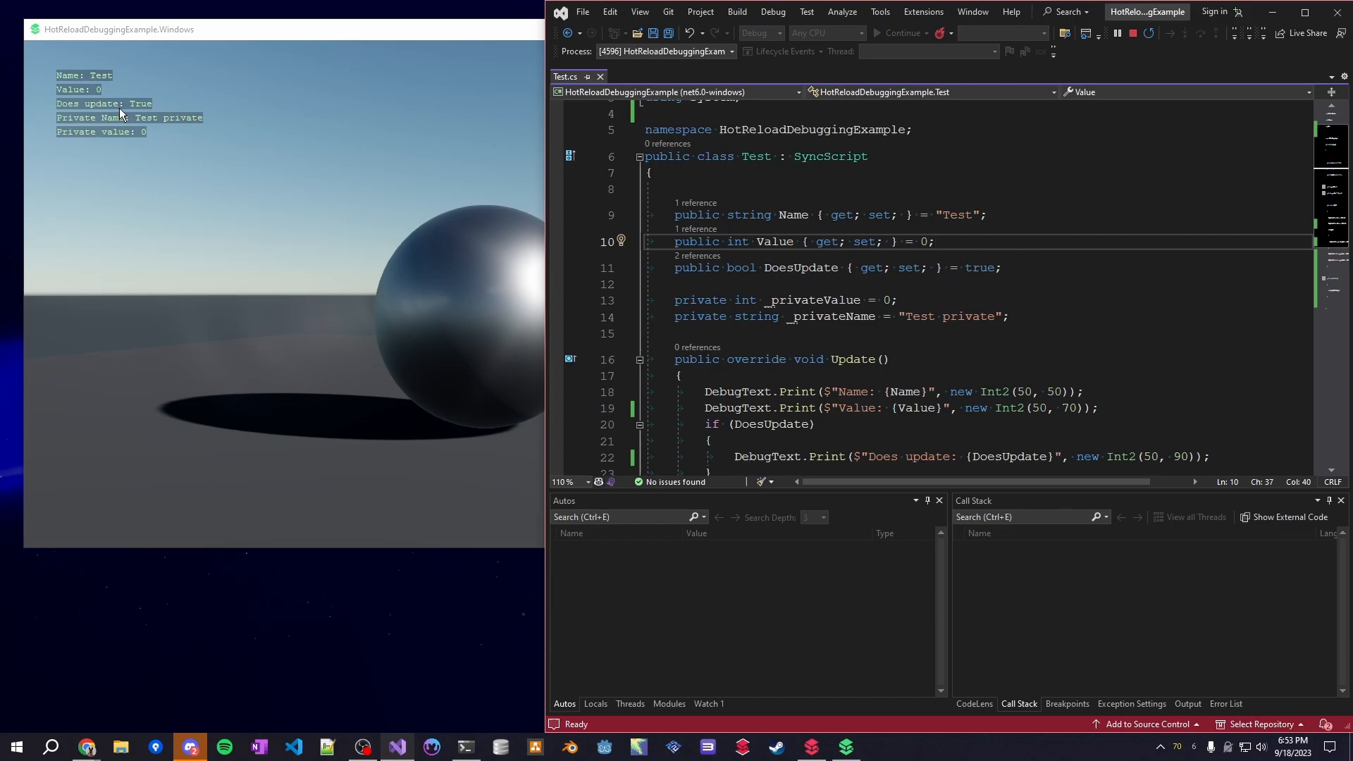
pyautogui.moveTo(154, 131)
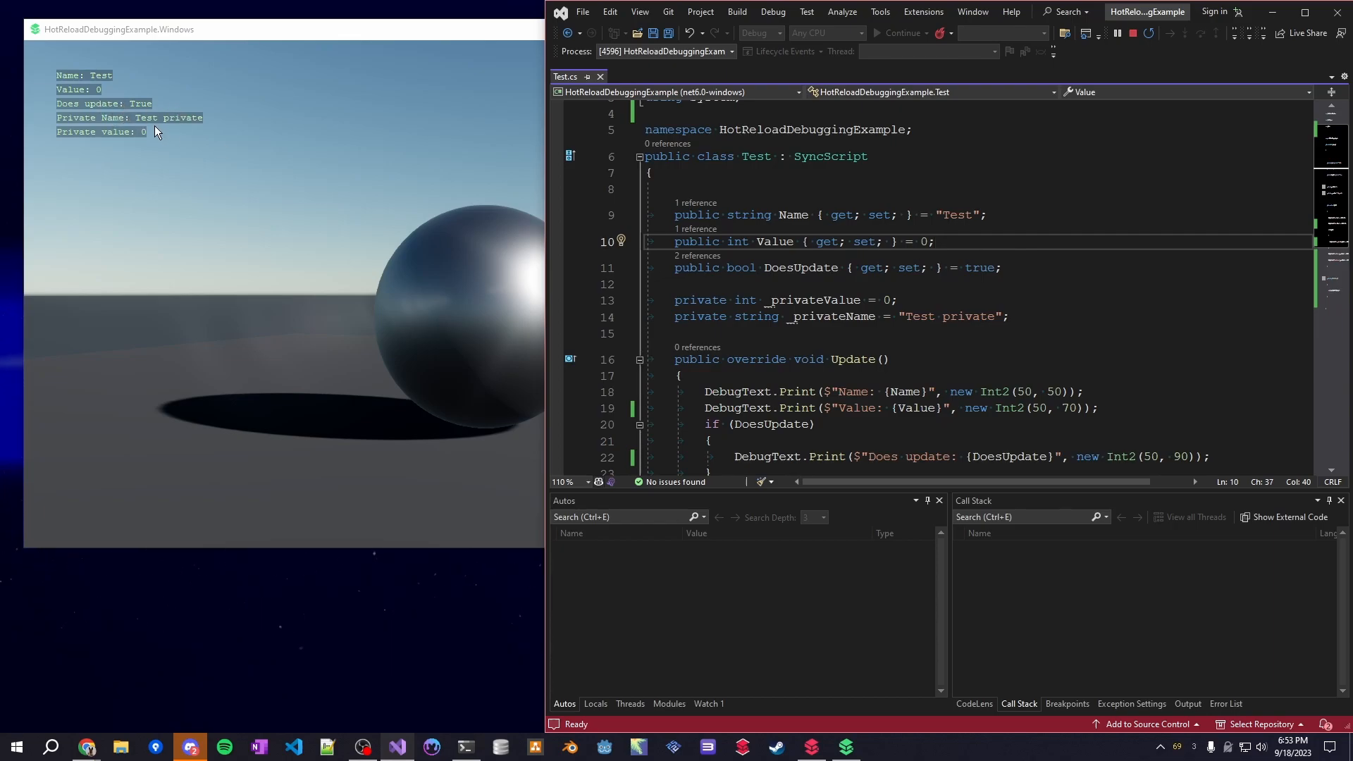
pyautogui.scroll(-3)
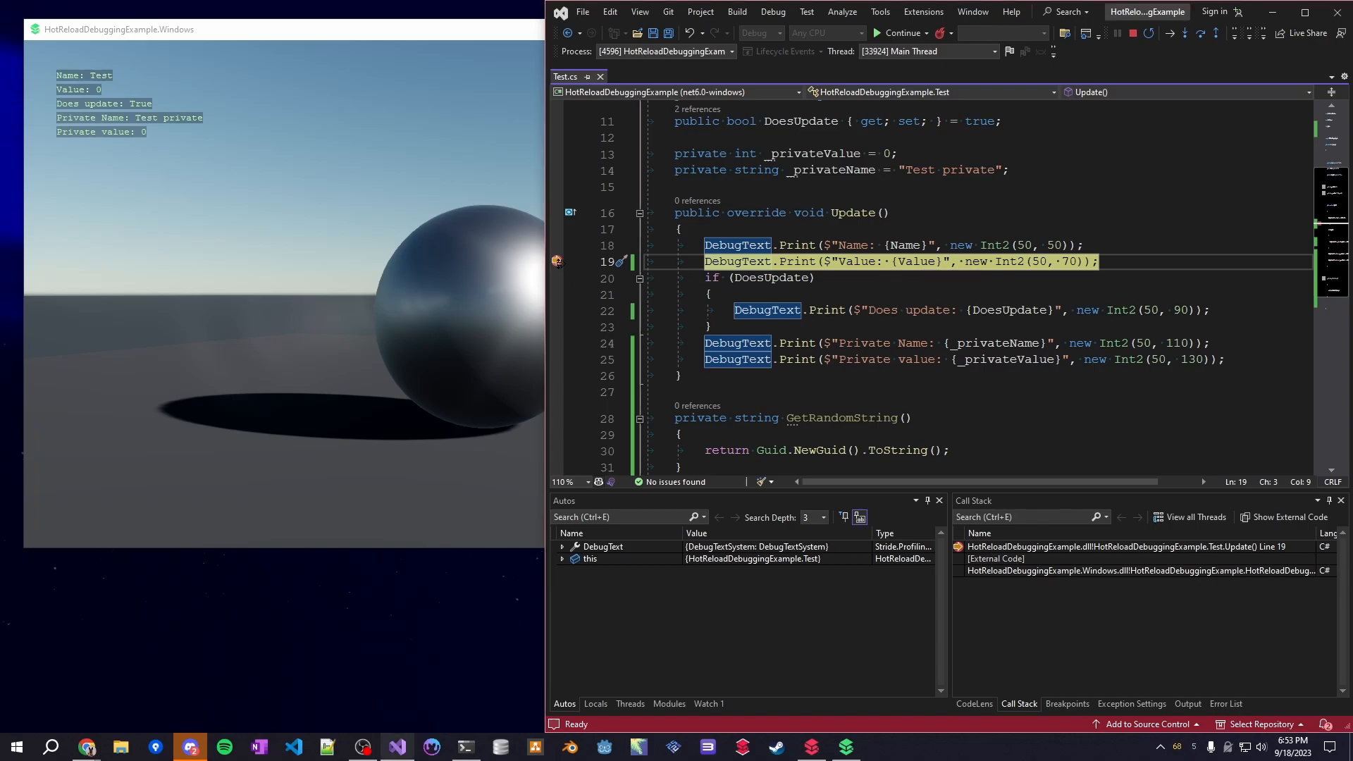
pyautogui.click(901, 32)
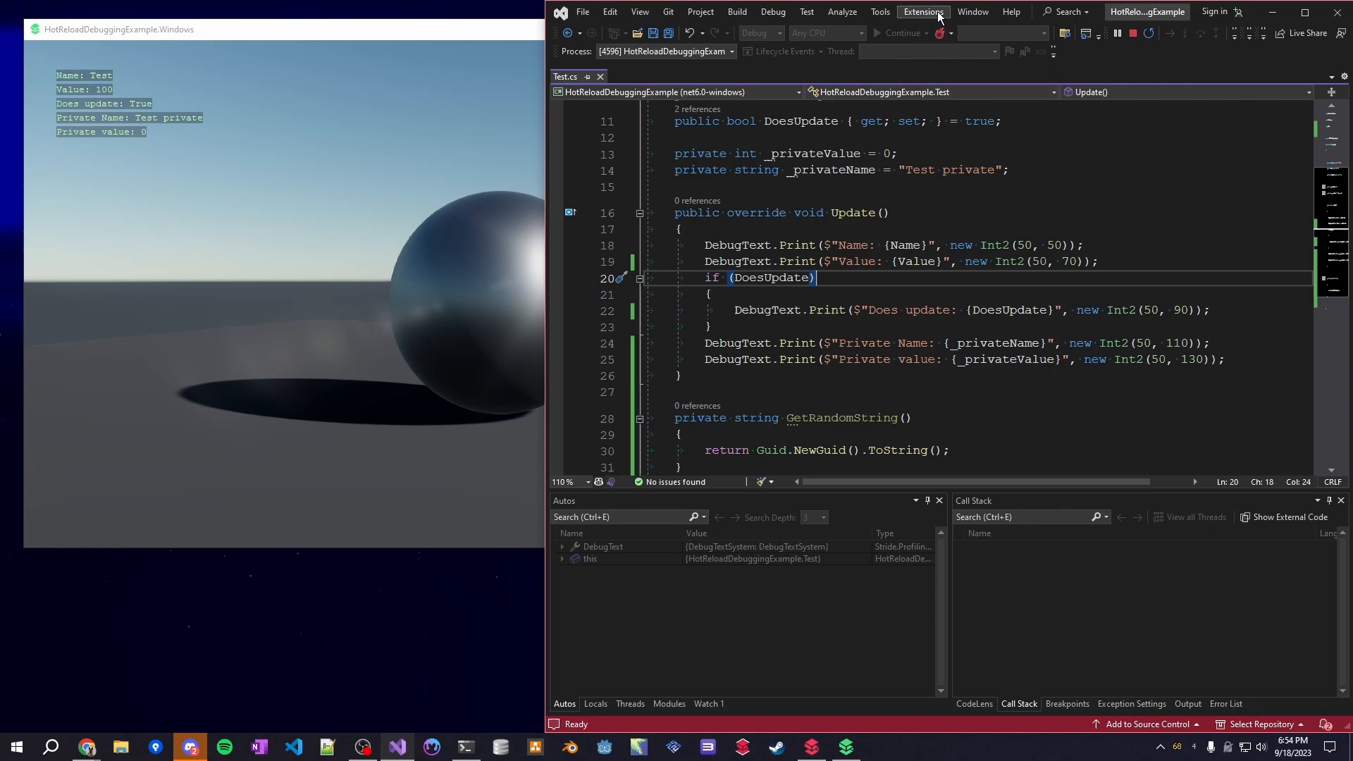
pyautogui.moveTo(929, 278)
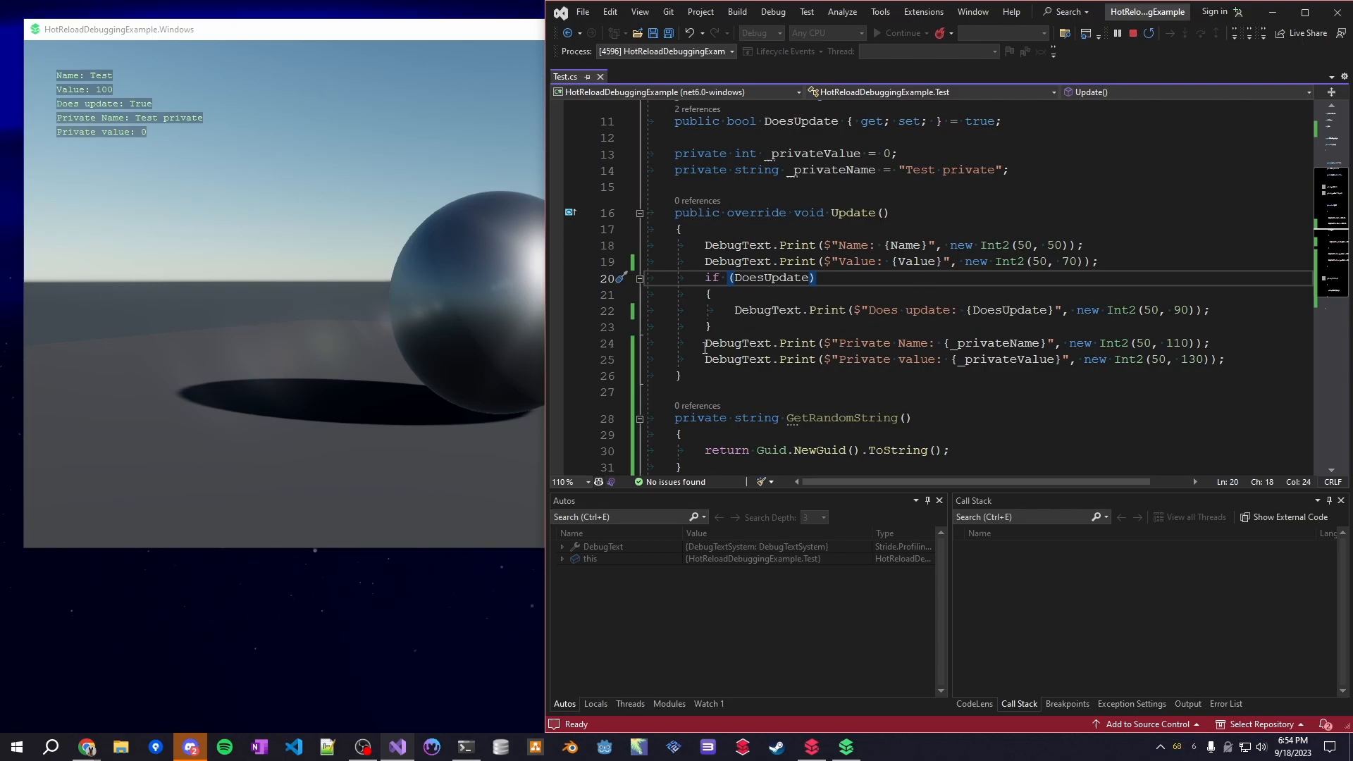
# Step: Comment out the private name and value prints with // and apply via Hot Reload
pyautogui.write('//')
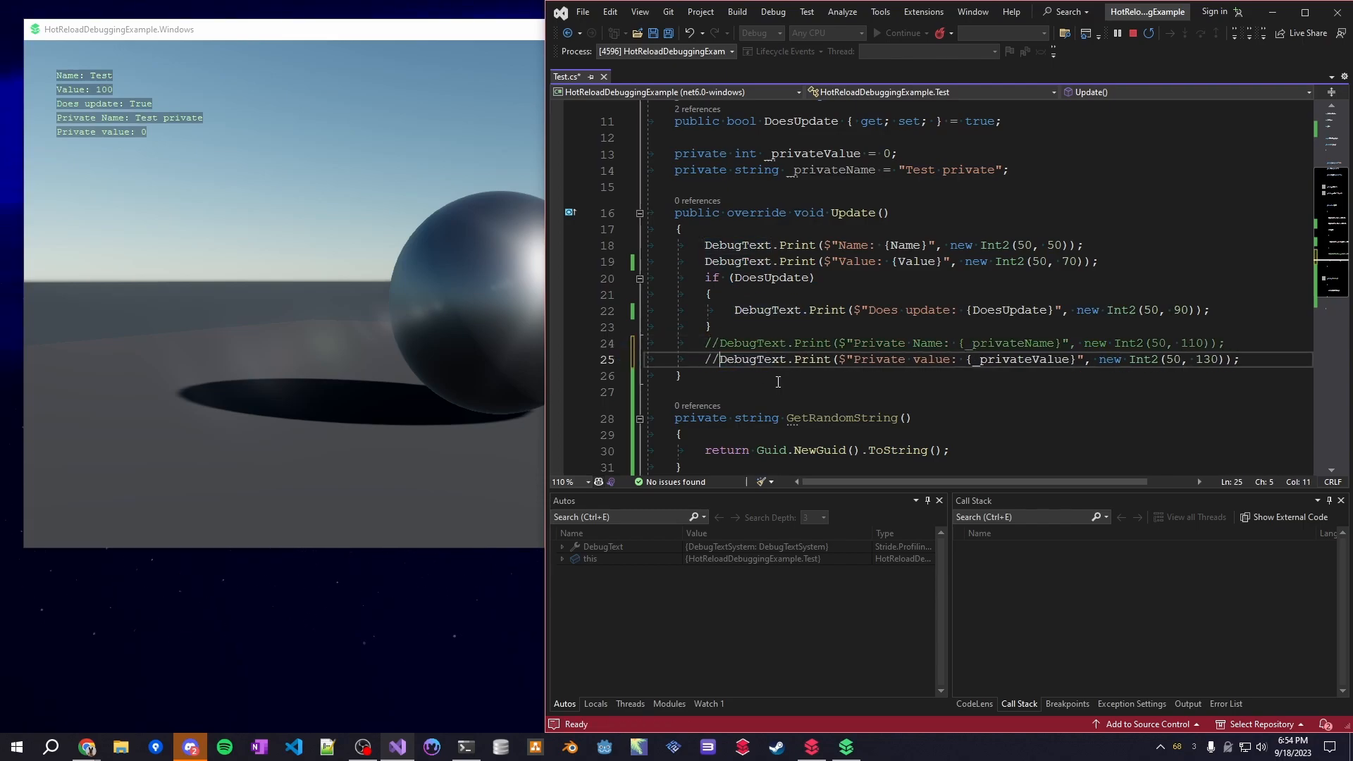
pyautogui.press('ctrl+s')
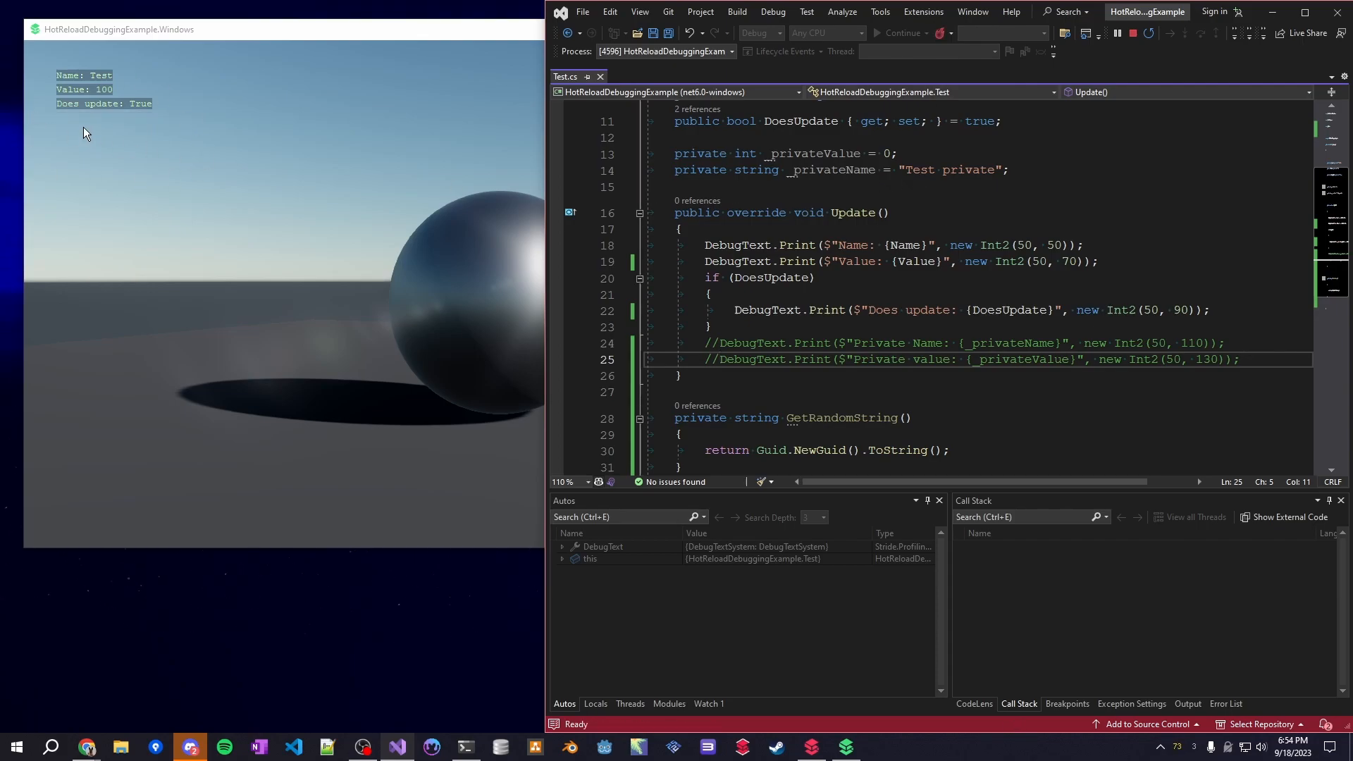
pyautogui.moveTo(121, 133)
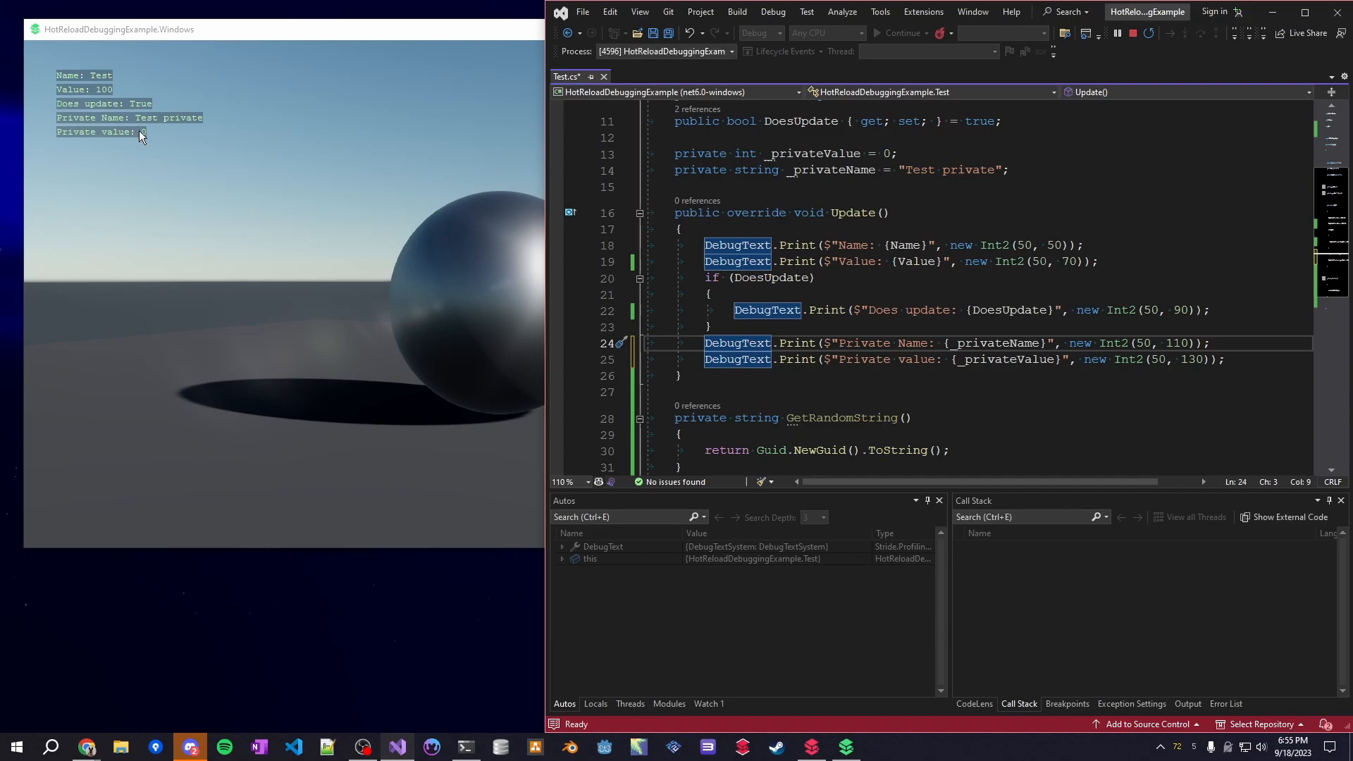
pyautogui.moveTo(1109, 360)
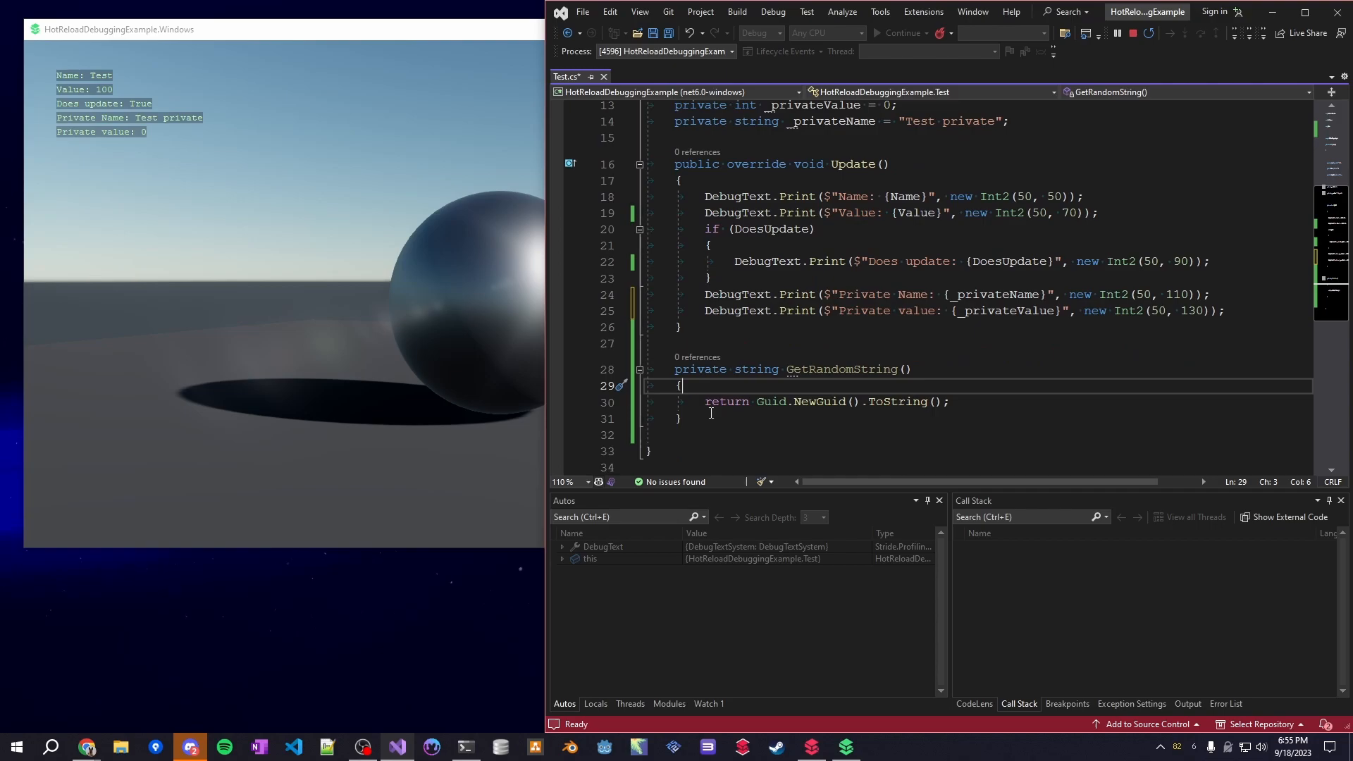
# Step: Replace _privateValue with GetRandomString() in the Private value print line
pyautogui.click(915, 368)
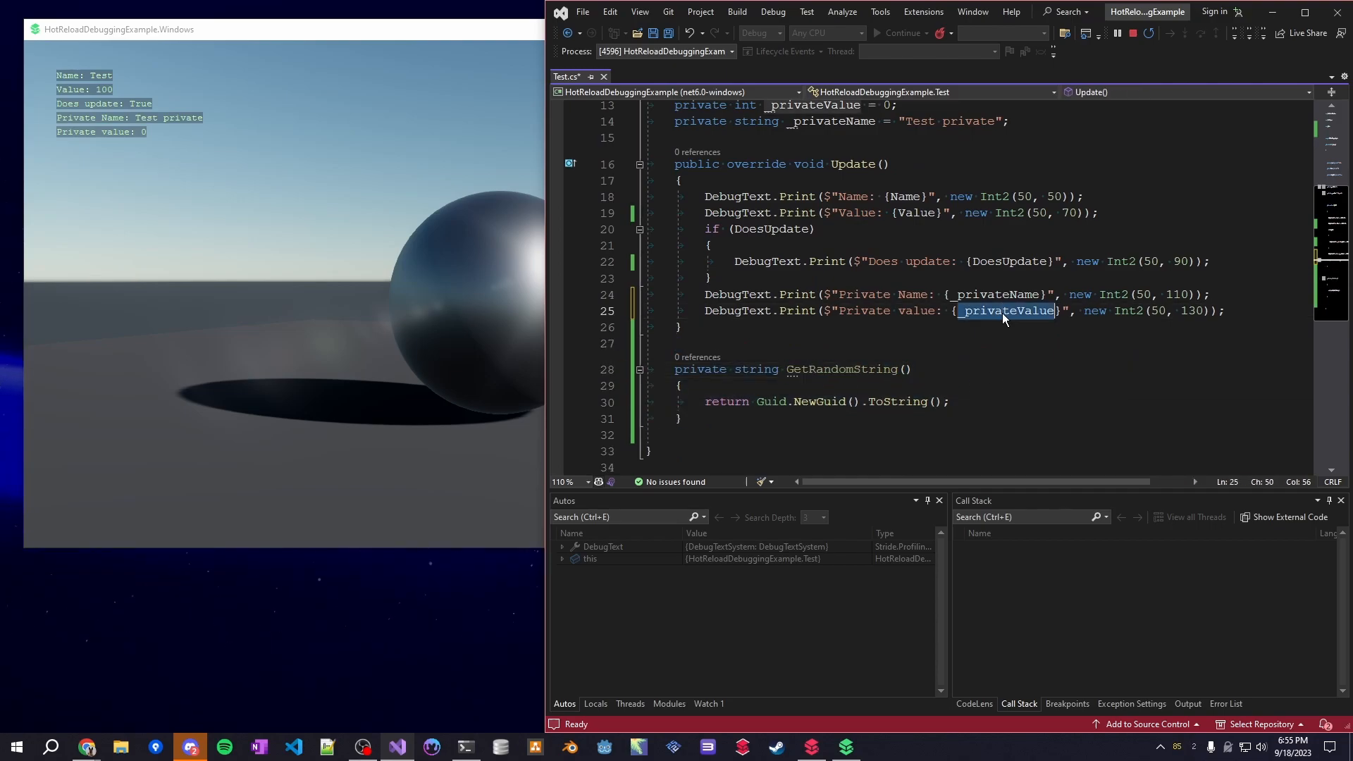
pyautogui.write('GetRandomString()')
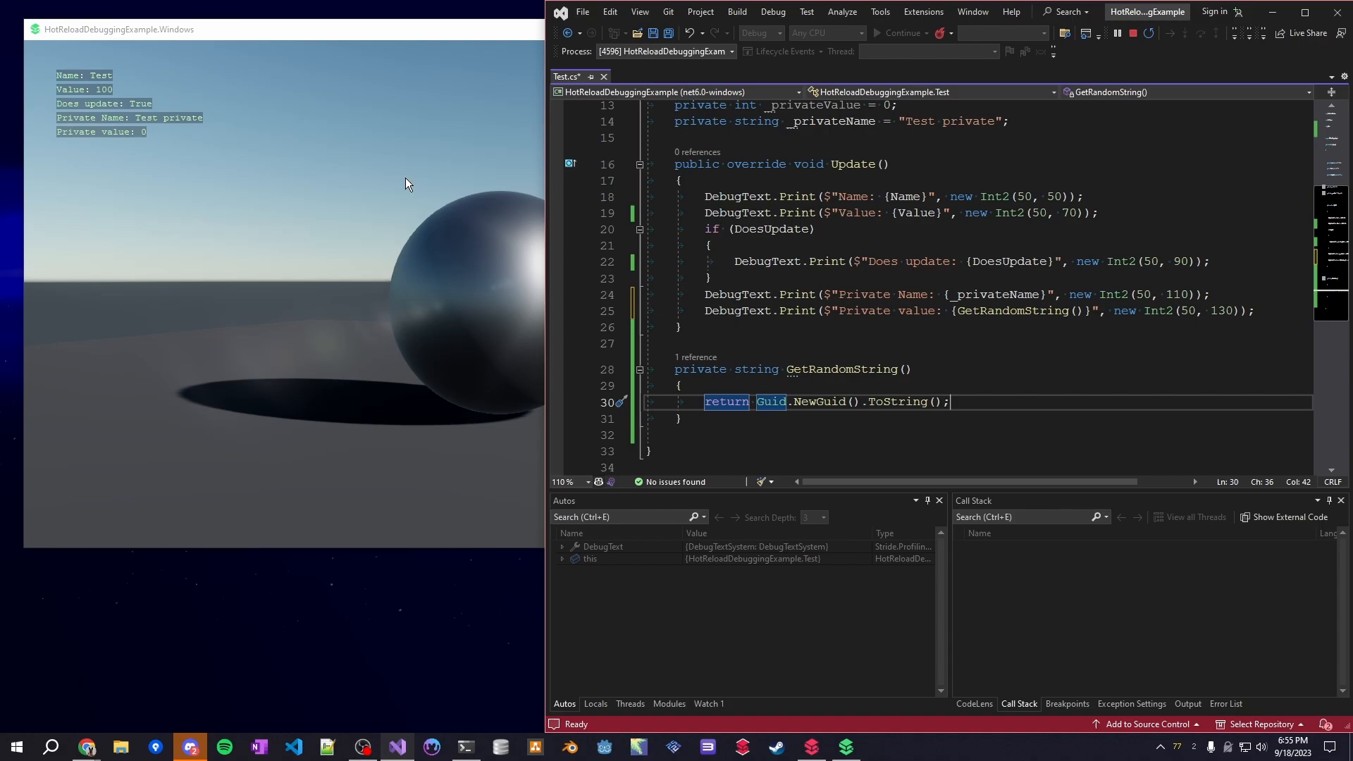
pyautogui.moveTo(963, 59)
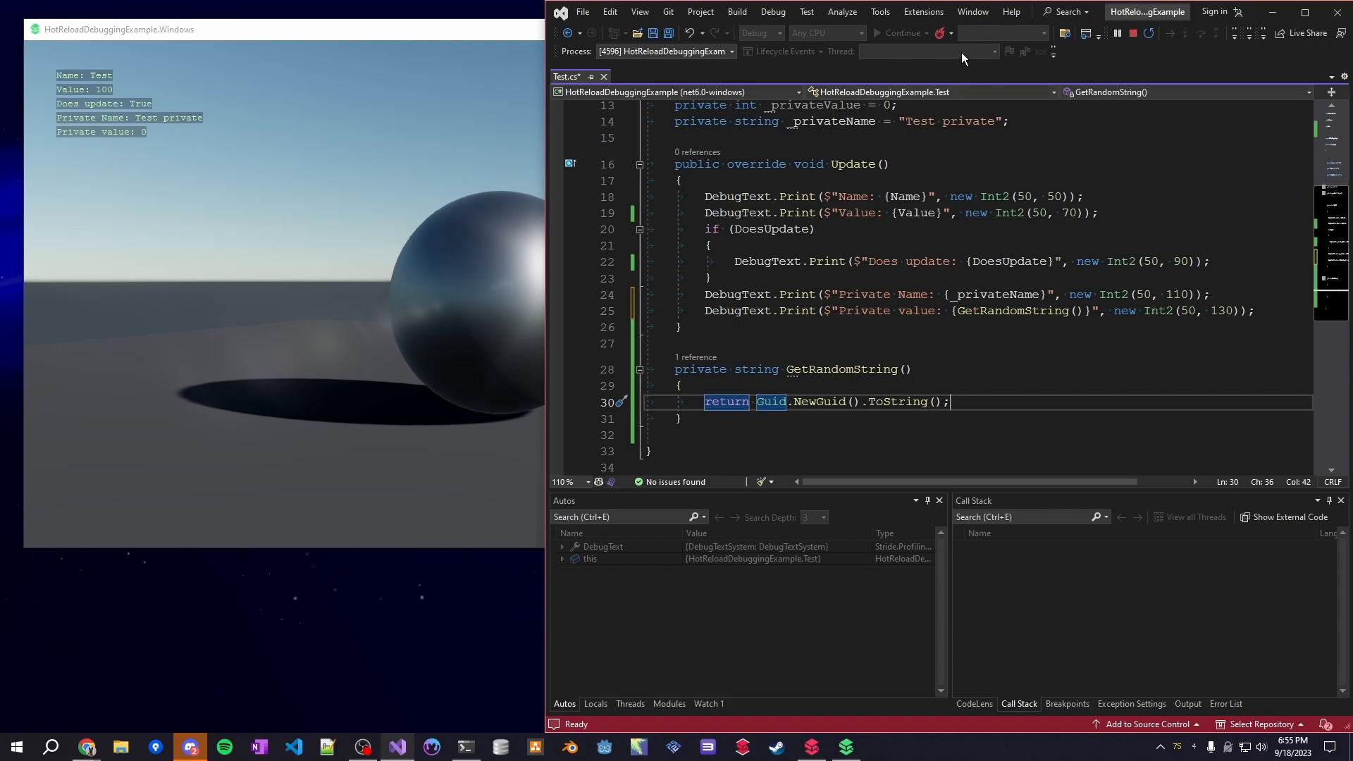